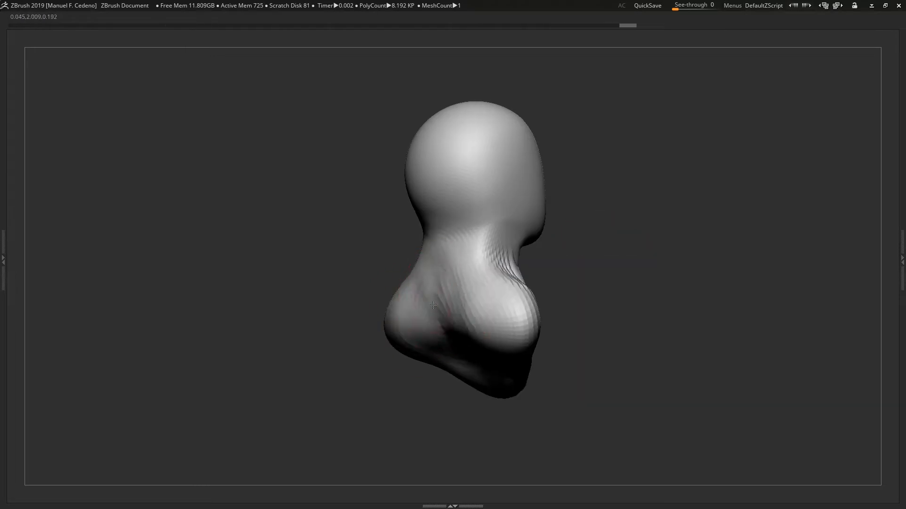
Step: Pull the blob into head and neck, checking the bust in profile and front view
left_click_drag(433, 306, 636, 318)
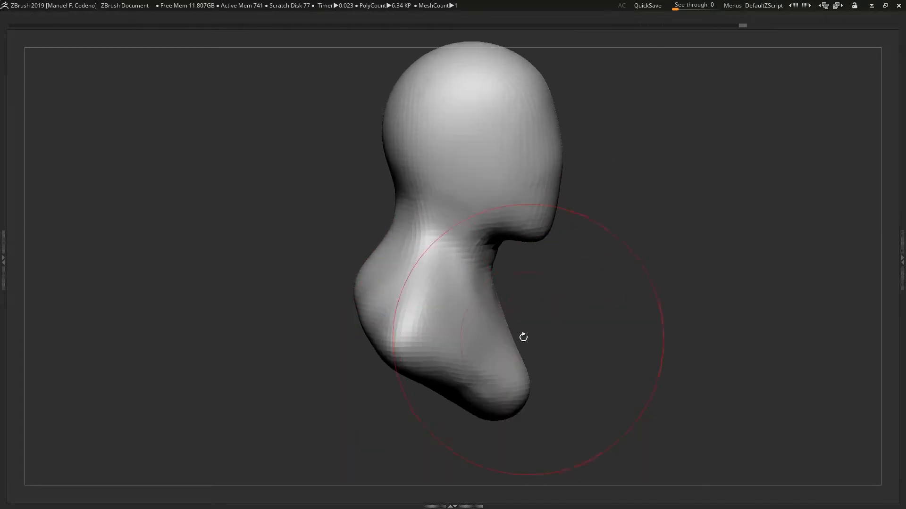
left_click_drag(523, 337, 674, 277)
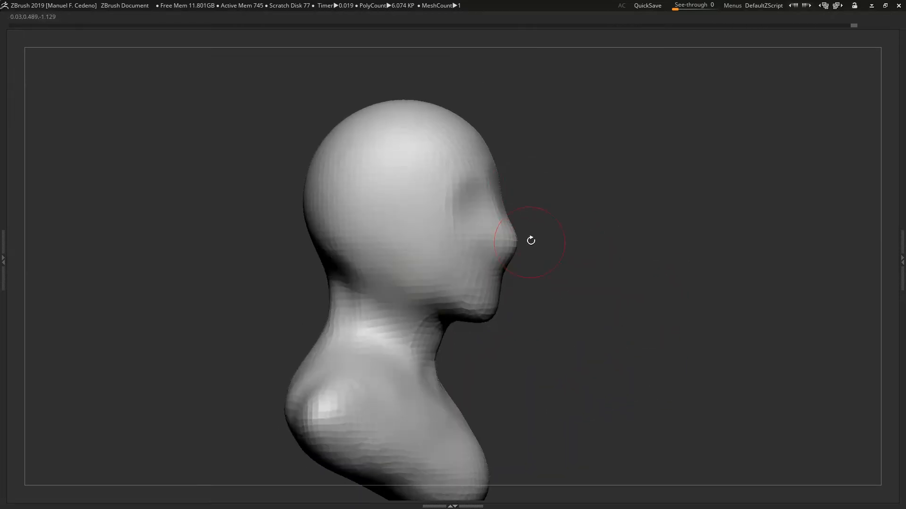
left_click_drag(530, 240, 559, 220)
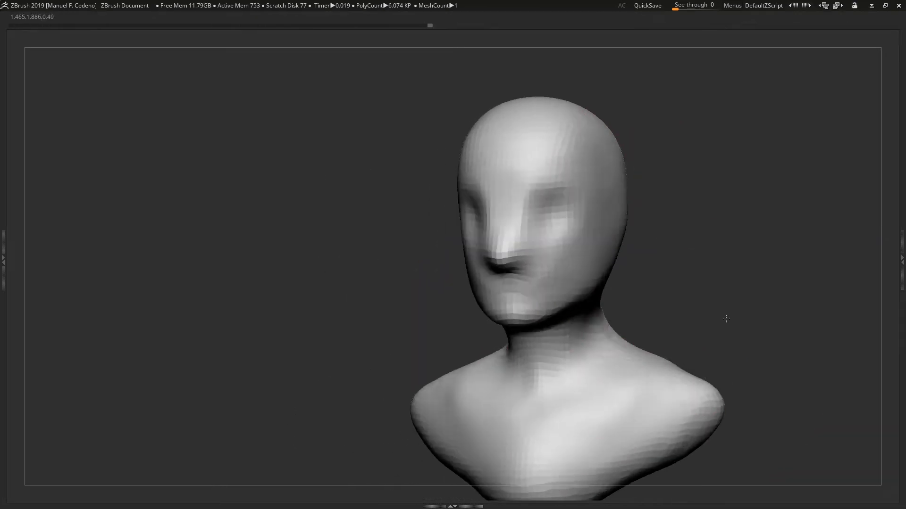
Step: Sculpt ears, nose, lips and brow, then view the face front-on
left_click_drag(726, 318, 427, 235)
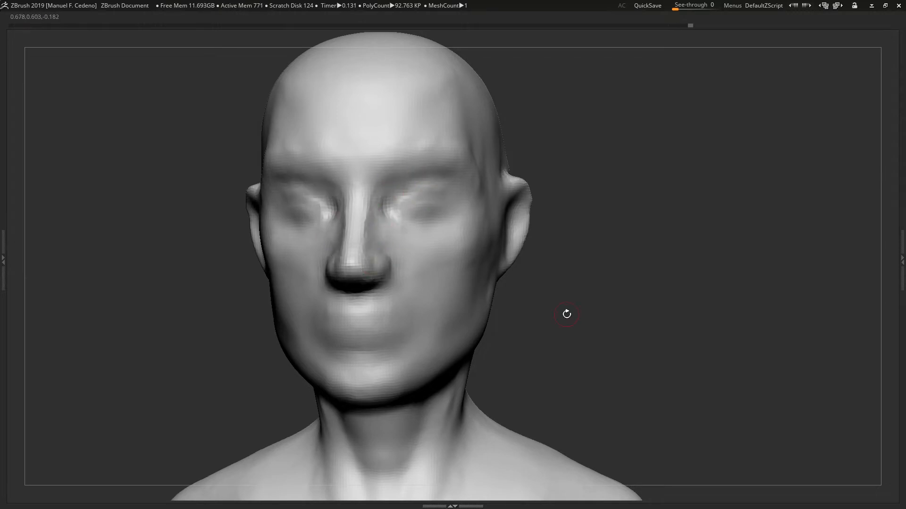
left_click_drag(566, 315, 373, 334)
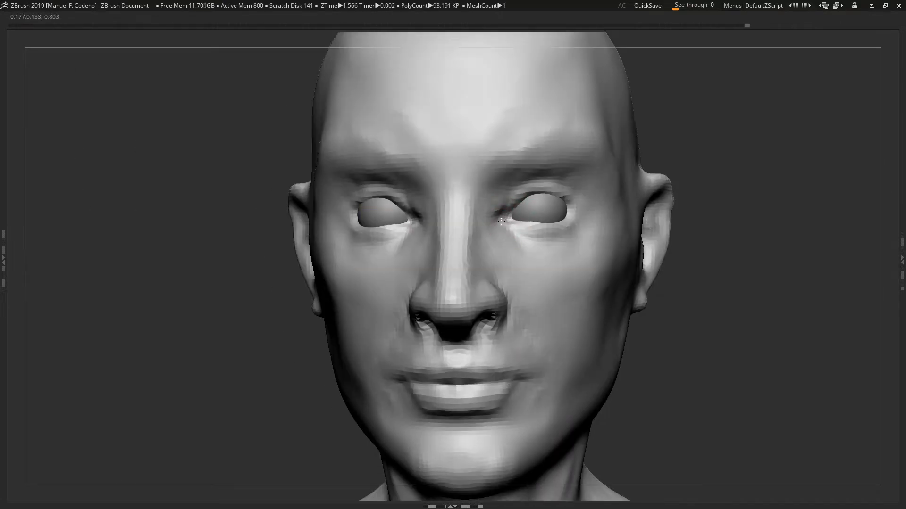
Step: Refine the lips, shaping the upper lip and mouth corners
left_click_drag(497, 222, 563, 193)
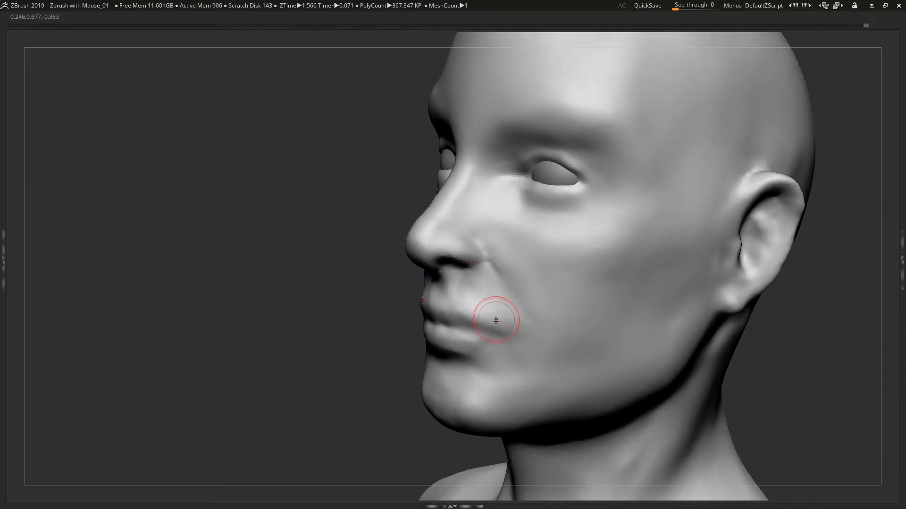
left_click_drag(495, 321, 433, 304)
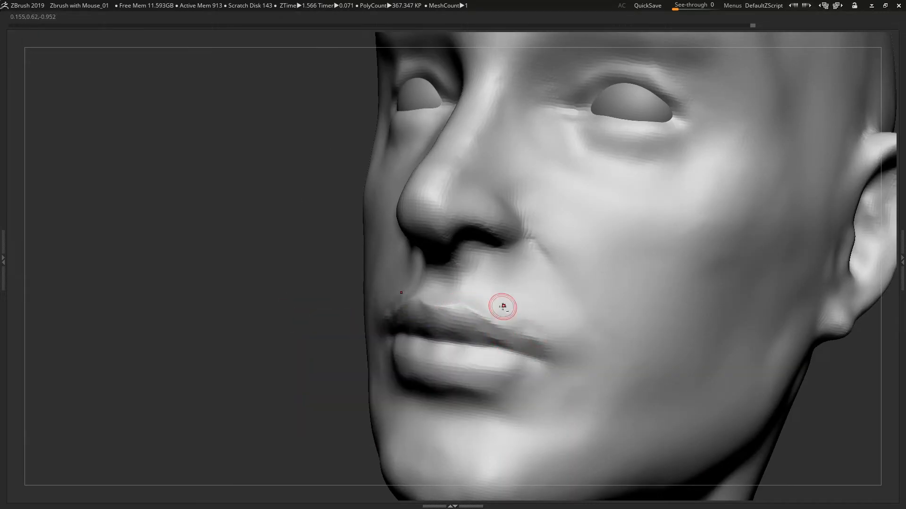
left_click_drag(501, 306, 564, 353)
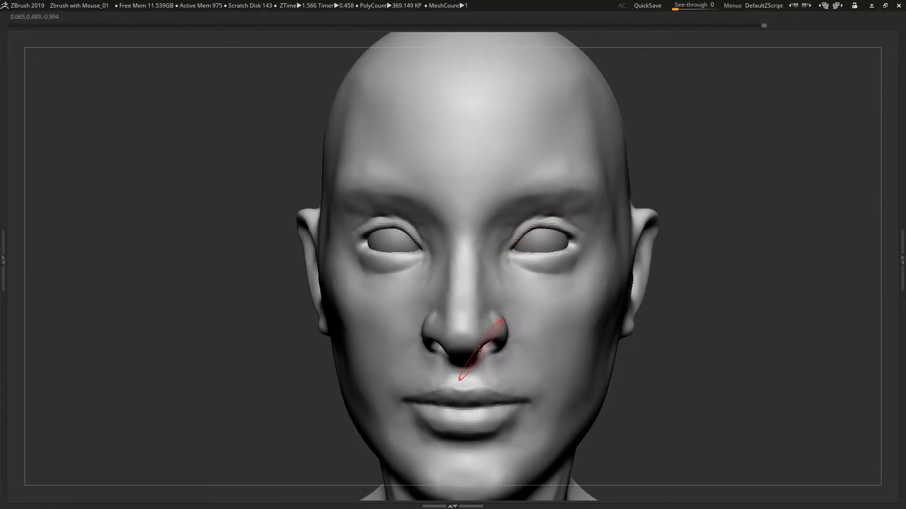
Step: Build up eyebrow ridges above both eyes
left_click_drag(468, 346, 585, 257)
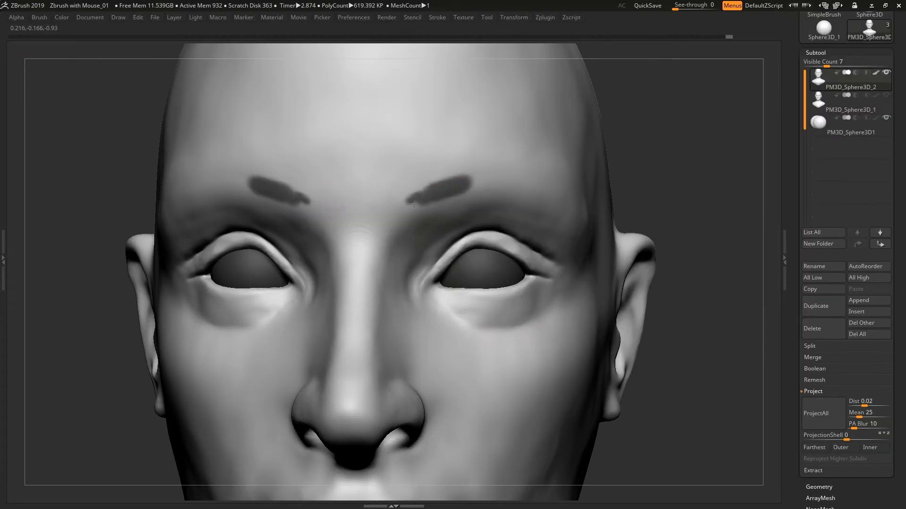
Step: Carve the ear's inner folds and refine the ridge inside it
left_click_drag(413, 202, 669, 190)
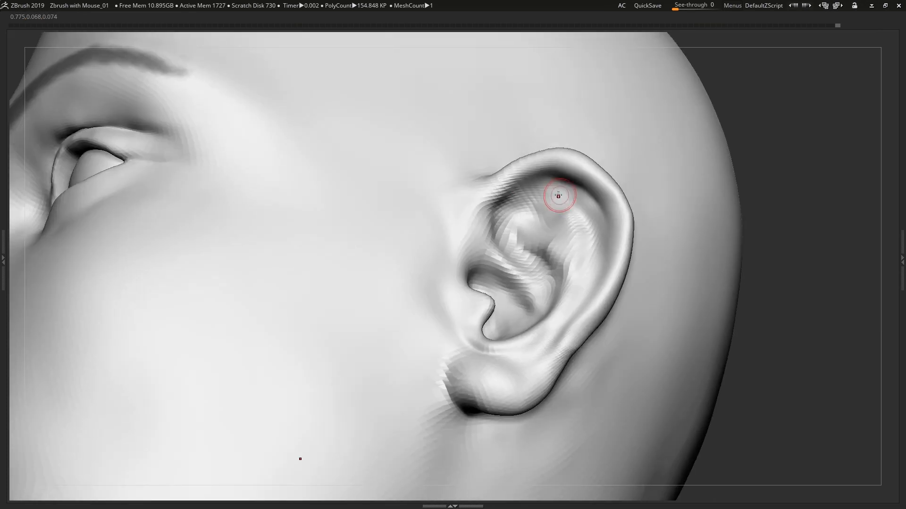
left_click_drag(558, 195, 583, 321)
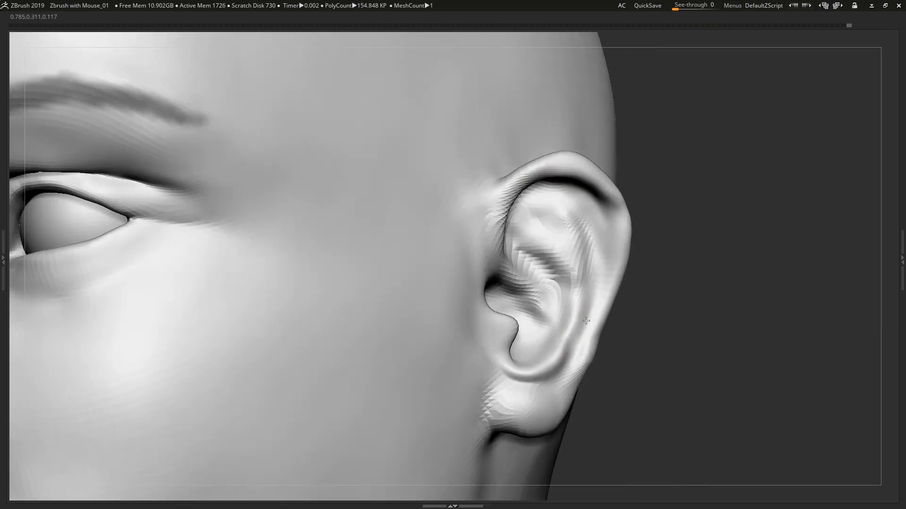